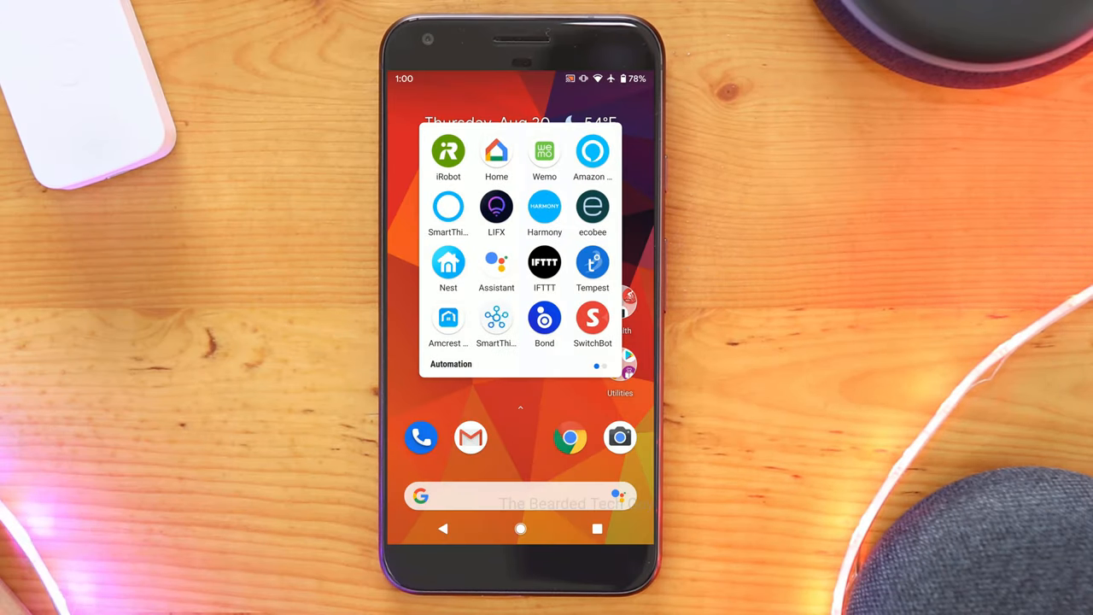
# Launch SwitchBot, view Bot DC's settings, and return to the home device list.
pyautogui.click(592, 319)
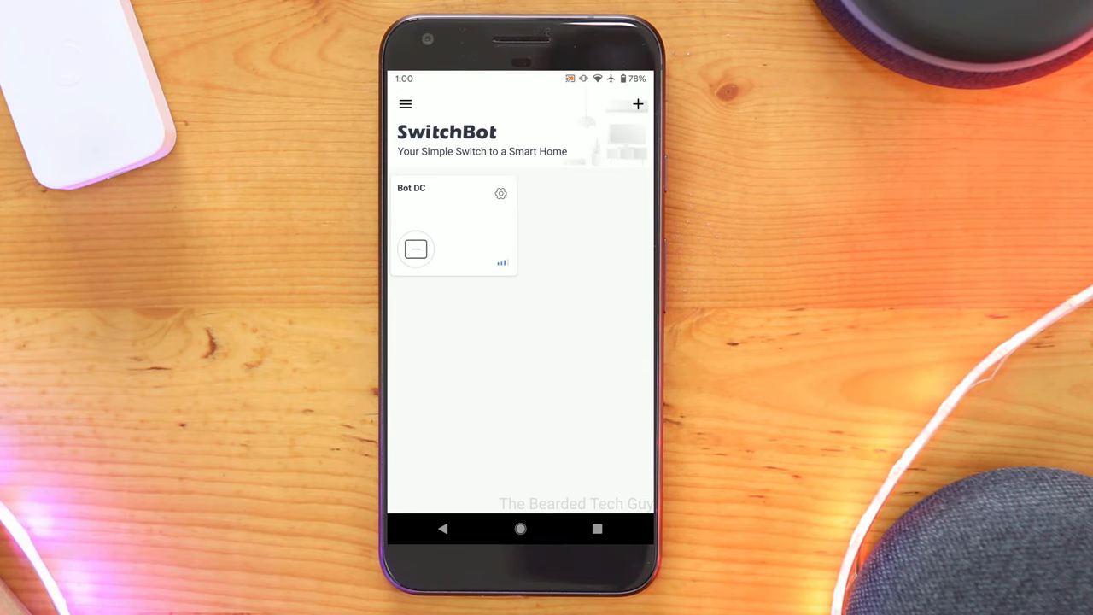
pyautogui.click(501, 192)
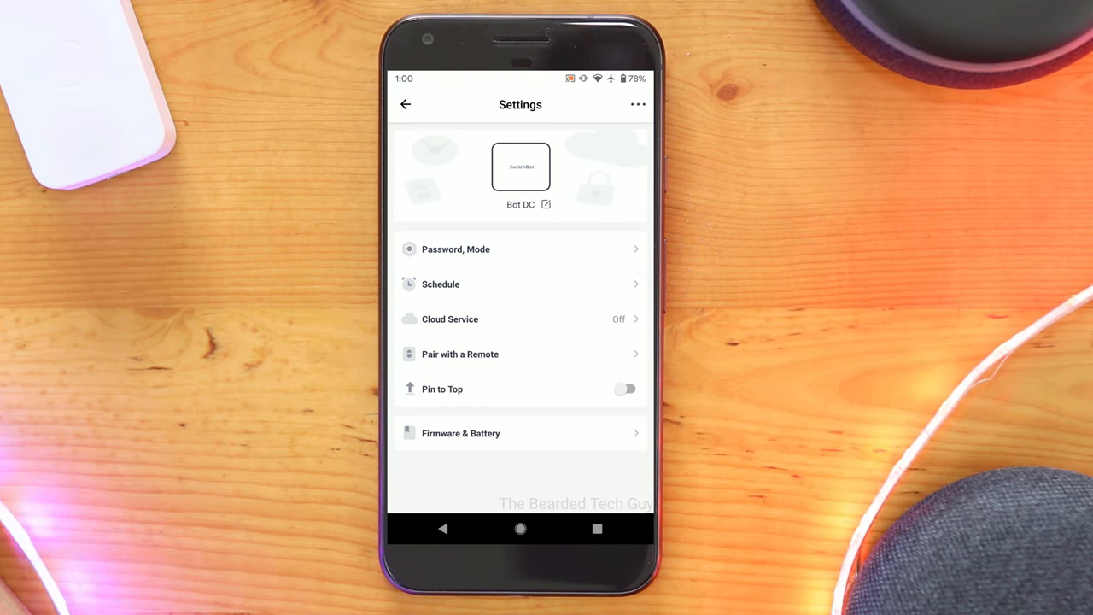
pyautogui.click(440, 284)
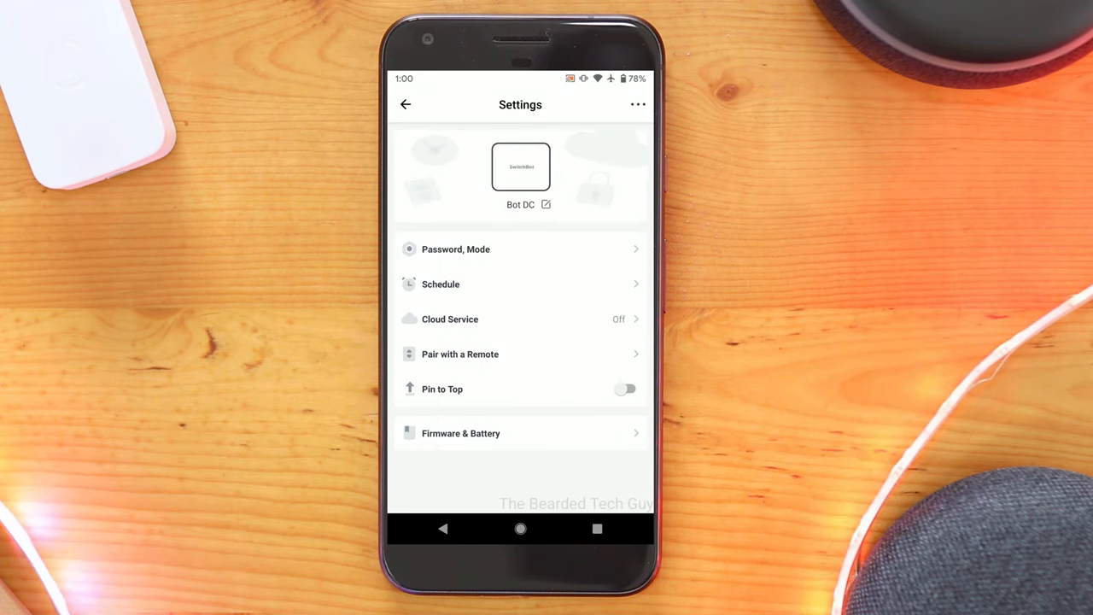
pyautogui.click(404, 105)
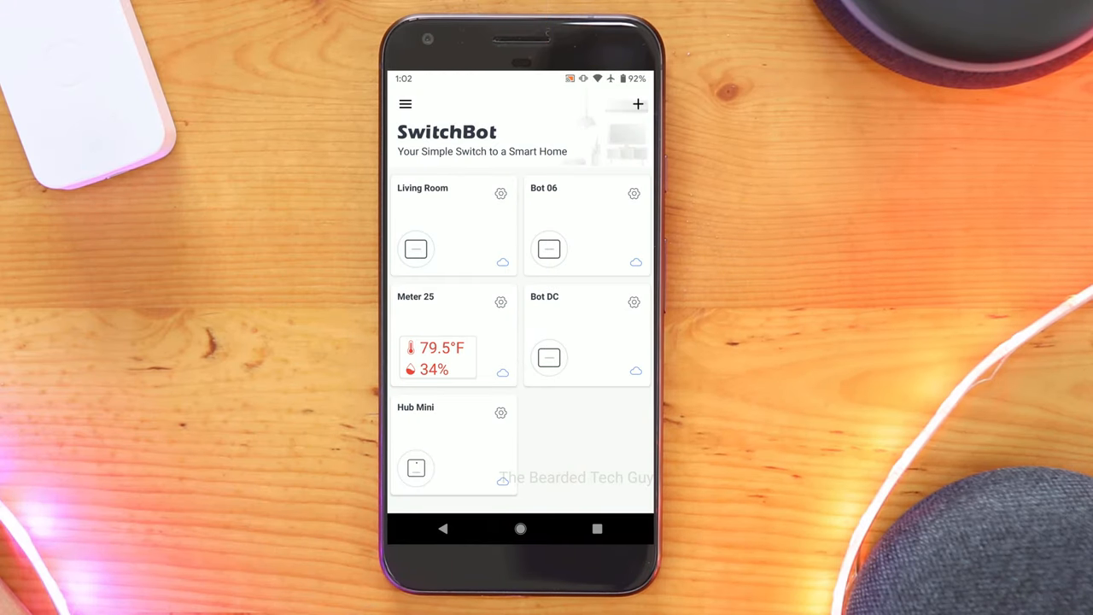
# Start adding a new device and pick Speaker under IR Appliances.
pyautogui.click(636, 104)
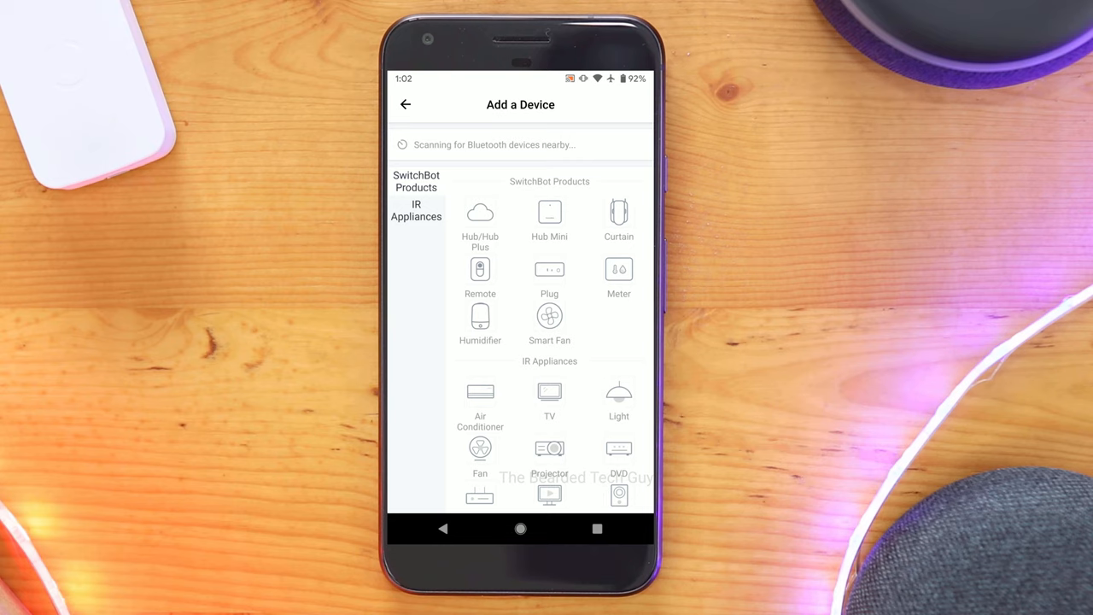
pyautogui.scroll(-3)
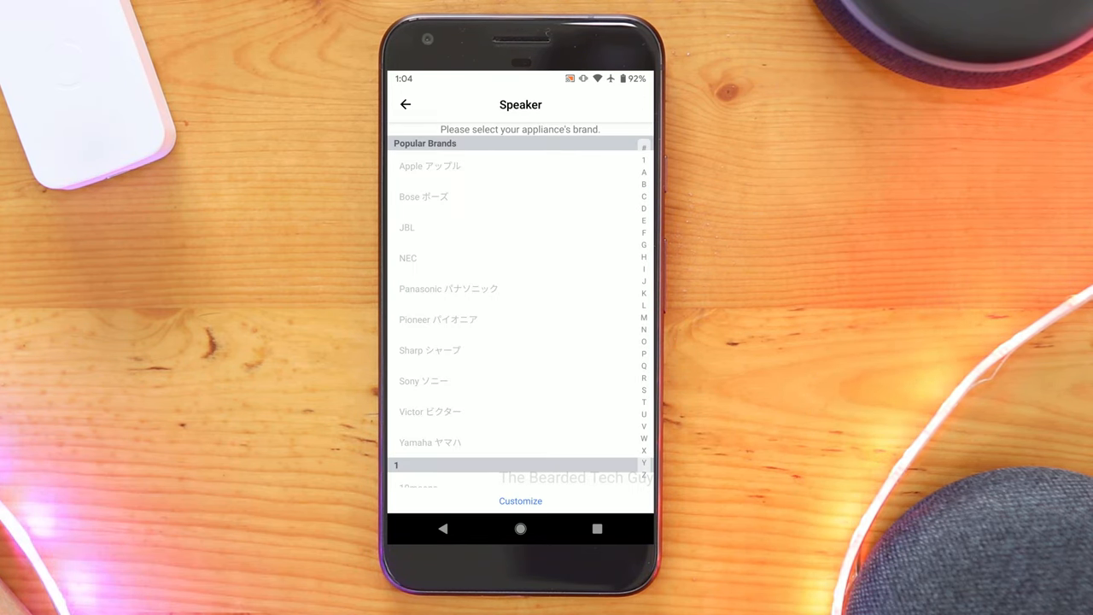
pyautogui.scroll(-3)
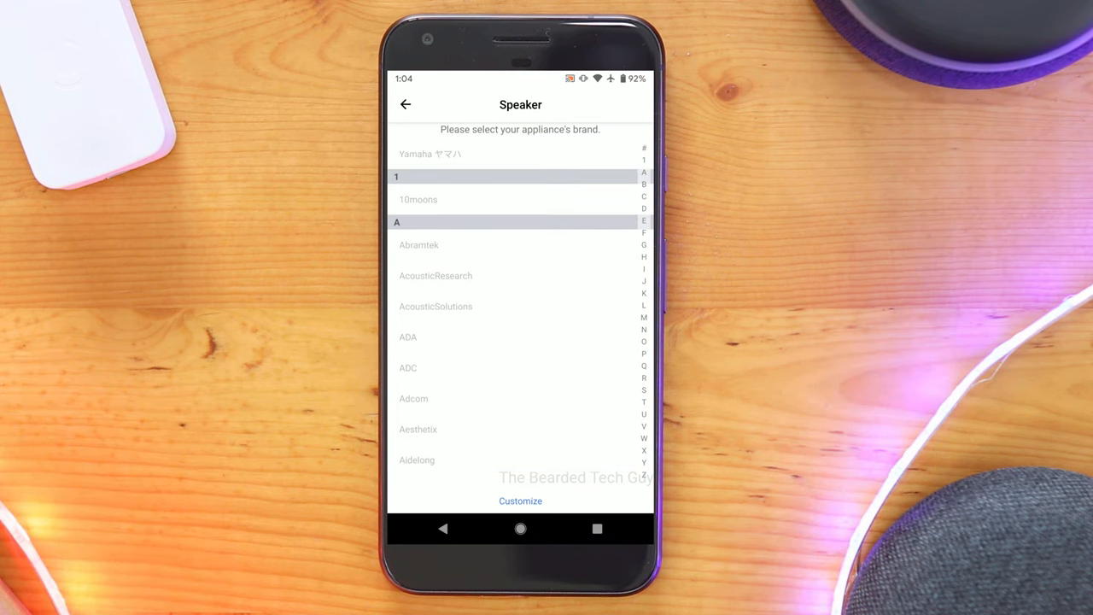
# Jump to speaker brands starting with S and scroll through them.
pyautogui.click(643, 382)
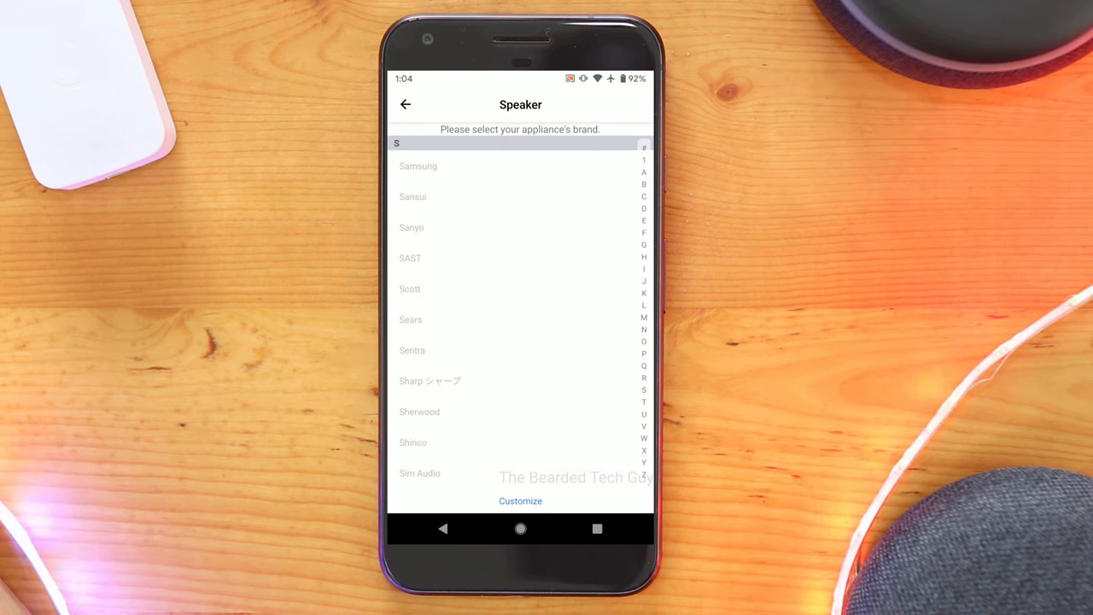
pyautogui.scroll(-3)
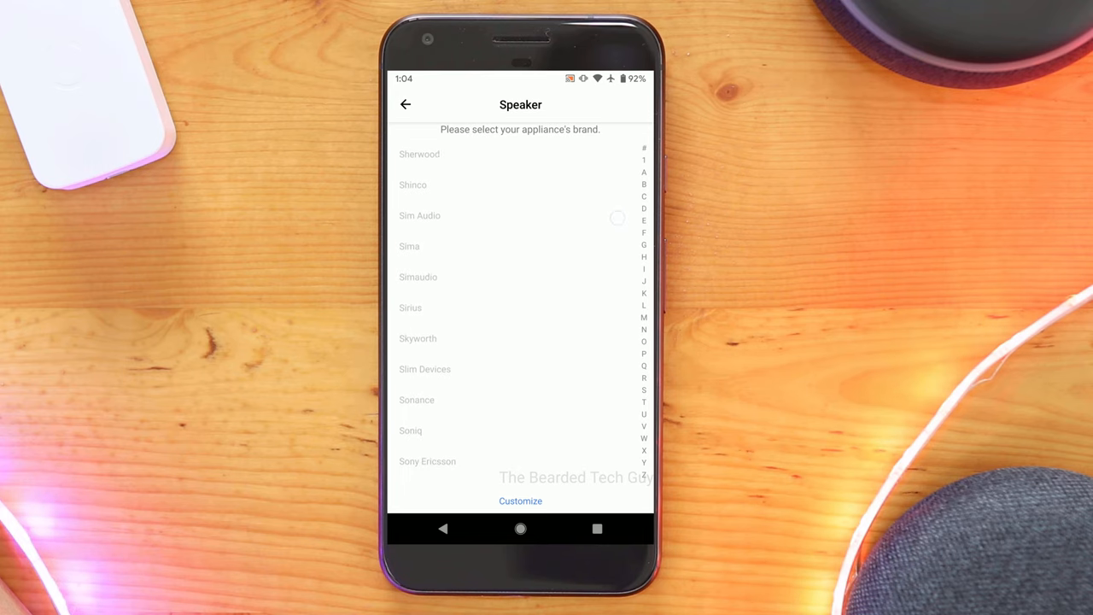
pyautogui.scroll(-3)
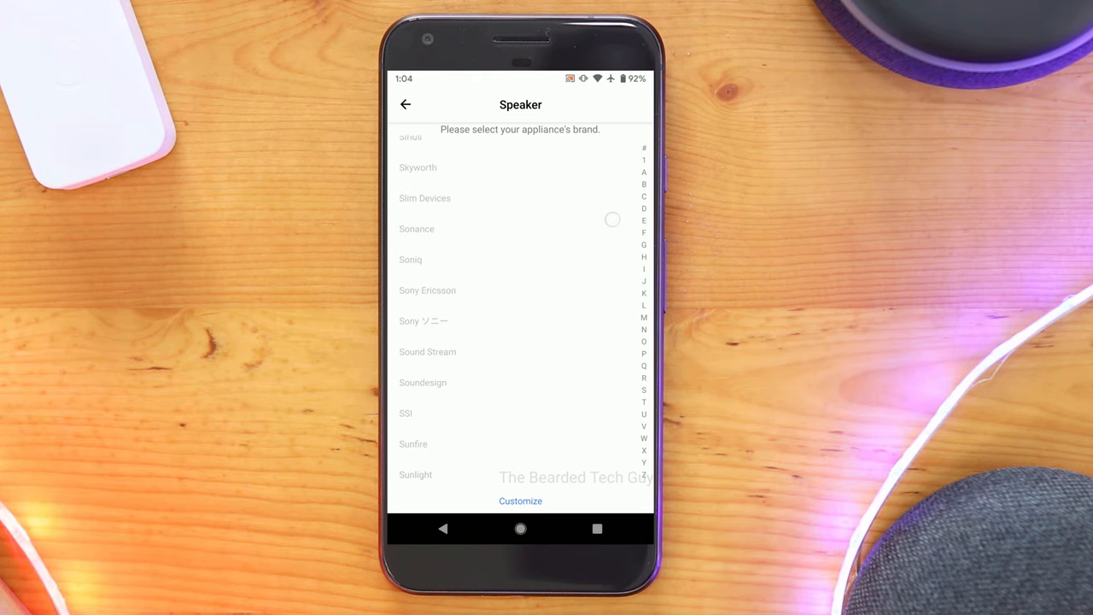
pyautogui.scroll(-3)
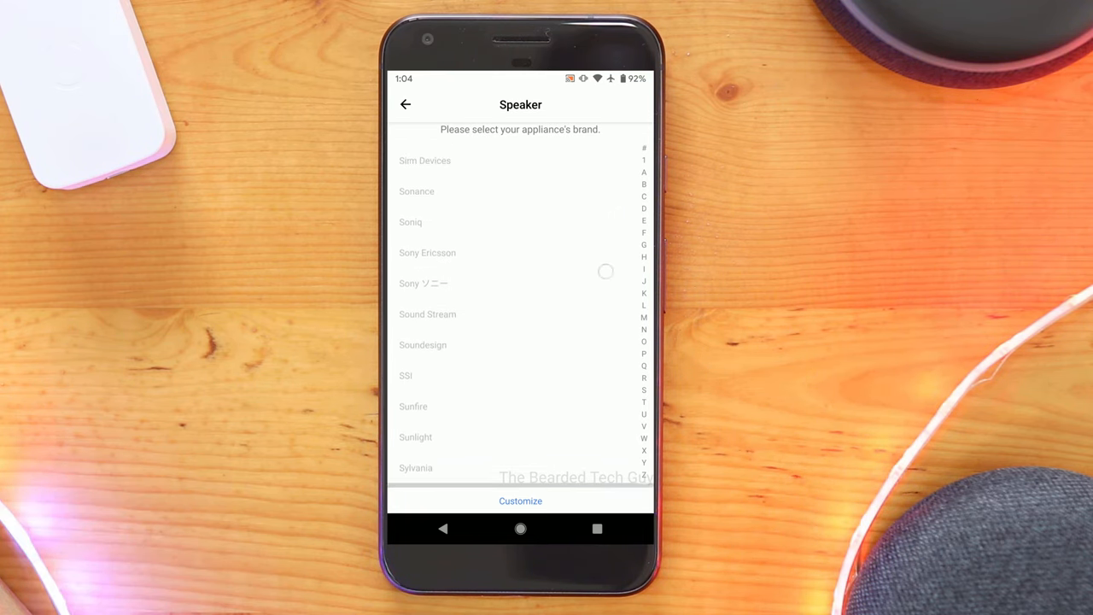
pyautogui.scroll(-3)
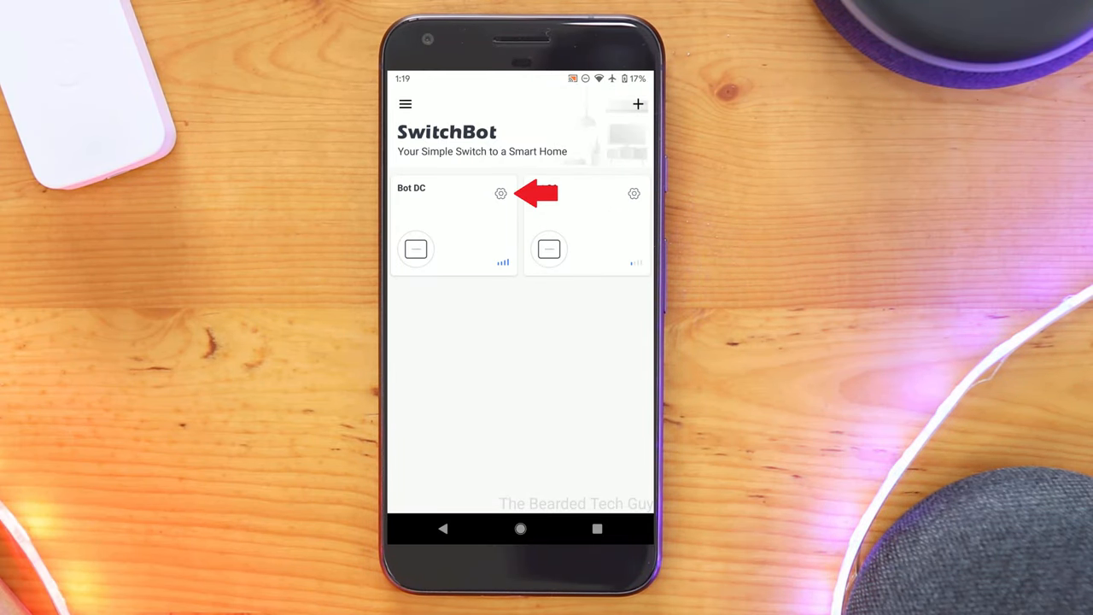
# Set a new password for Bot DC under Password, Mode, confirming the Attention prompt.
pyautogui.click(500, 193)
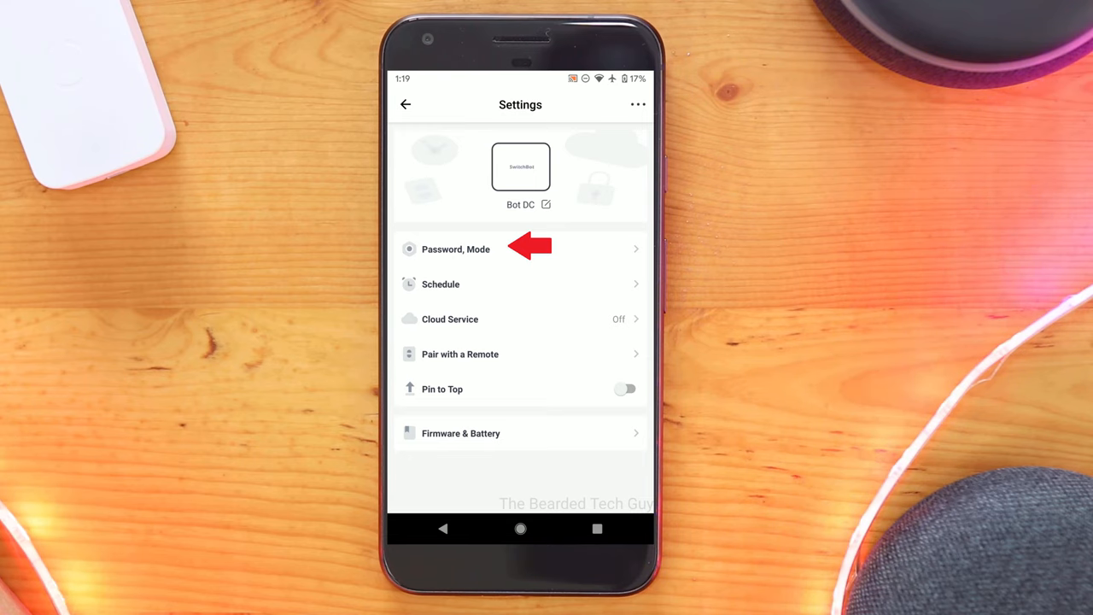
pyautogui.click(455, 249)
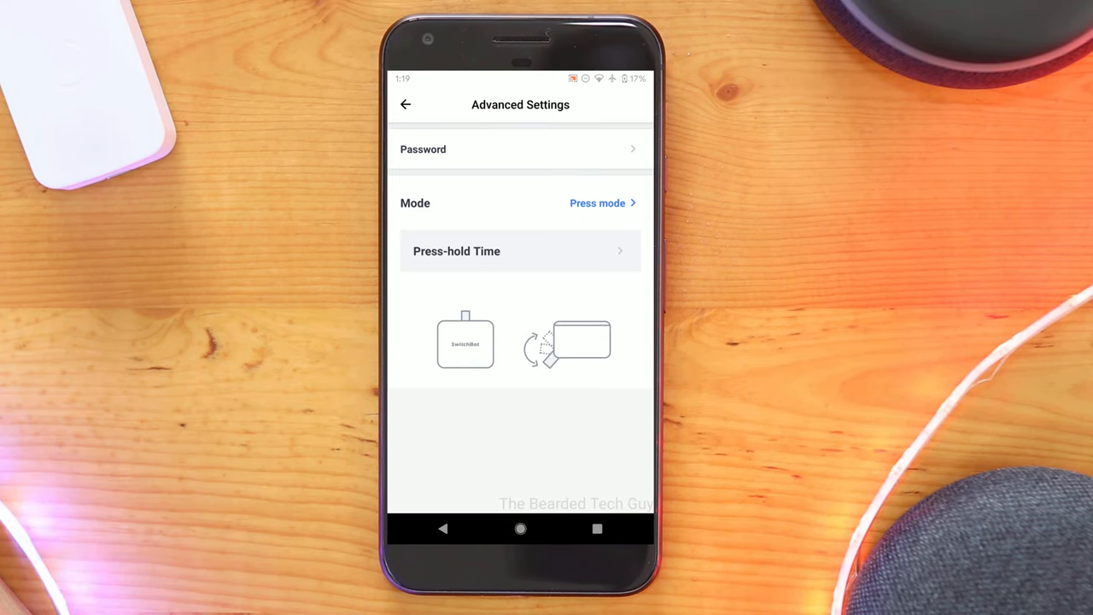
pyautogui.click(519, 149)
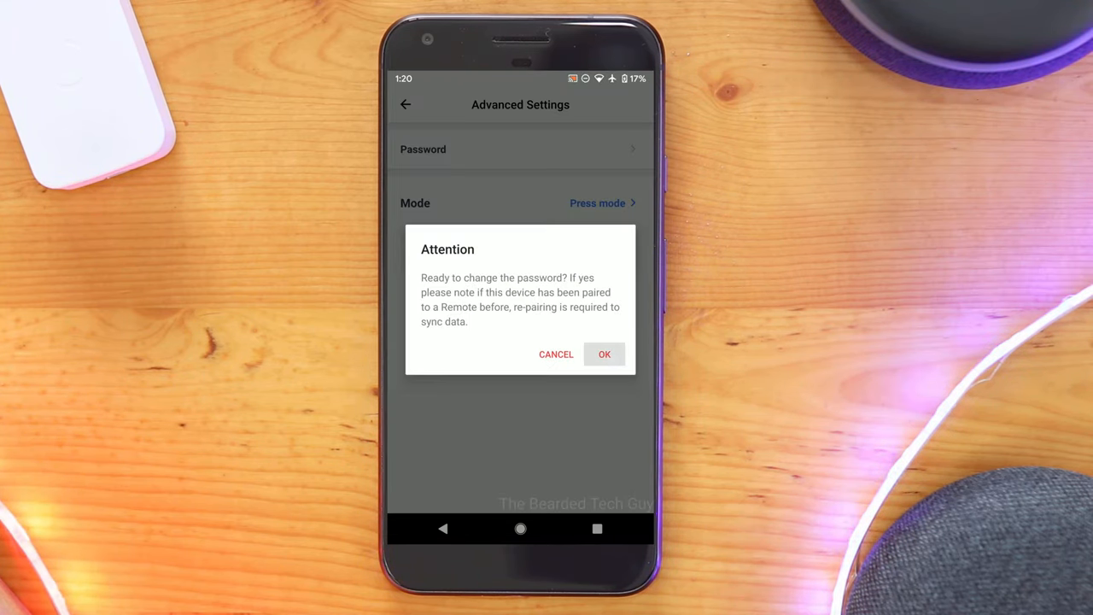
pyautogui.click(604, 355)
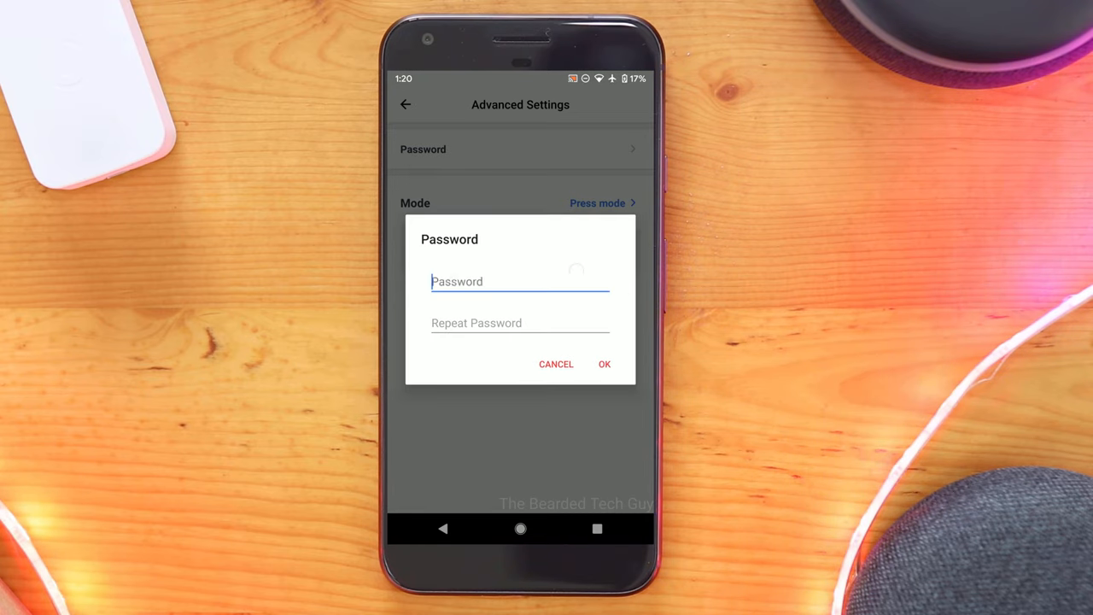
pyautogui.click(603, 364)
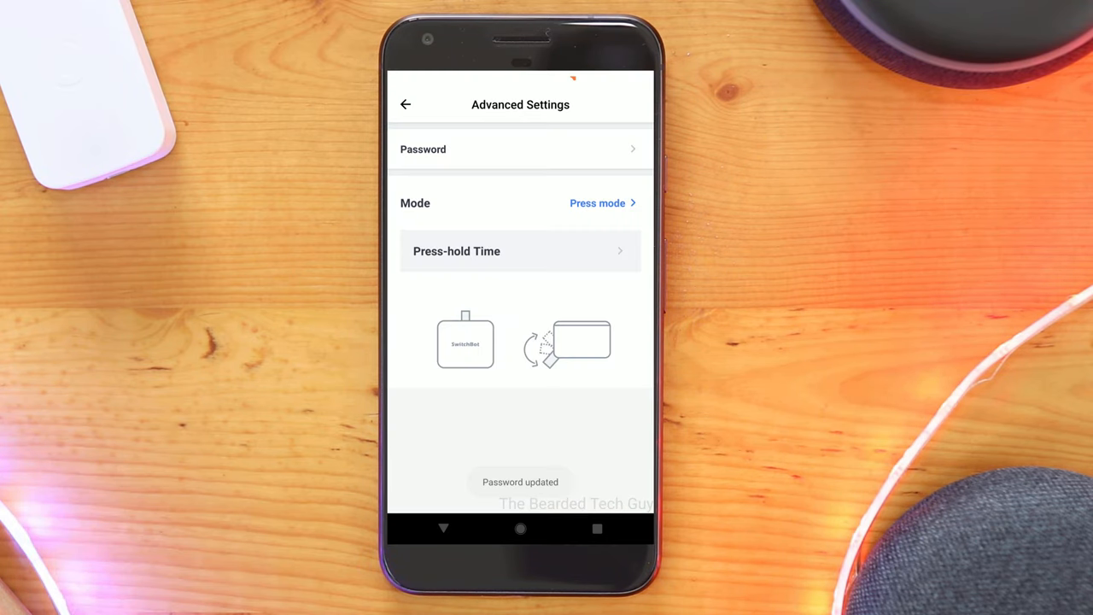
pyautogui.click(405, 104)
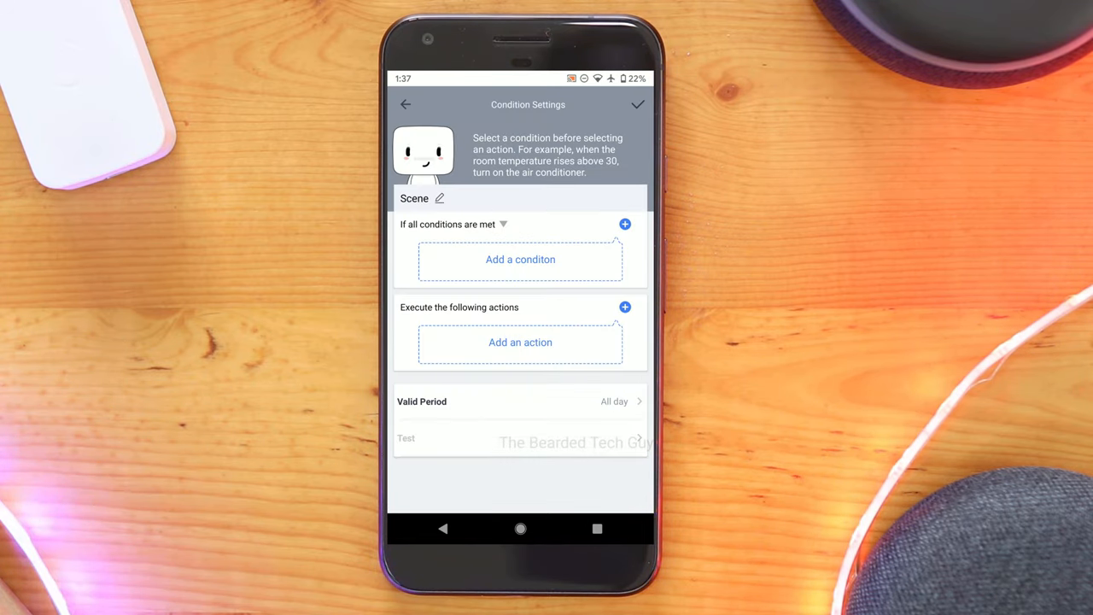
# Trigger the scene when Meter 25 temperature exceeds -4°F, with Bot DC pressing.
pyautogui.click(520, 259)
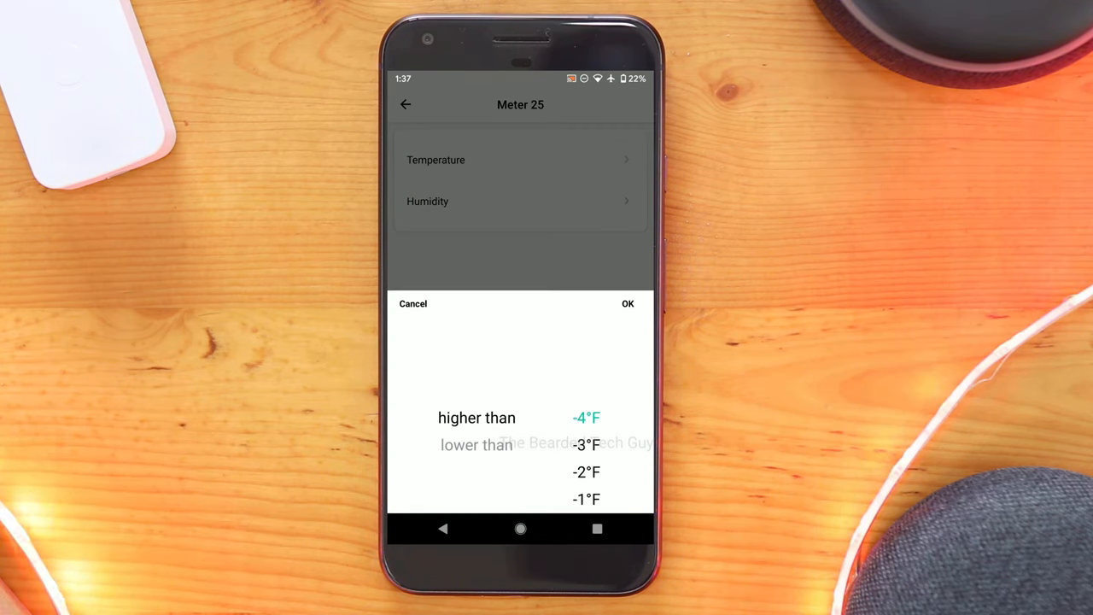
pyautogui.click(628, 303)
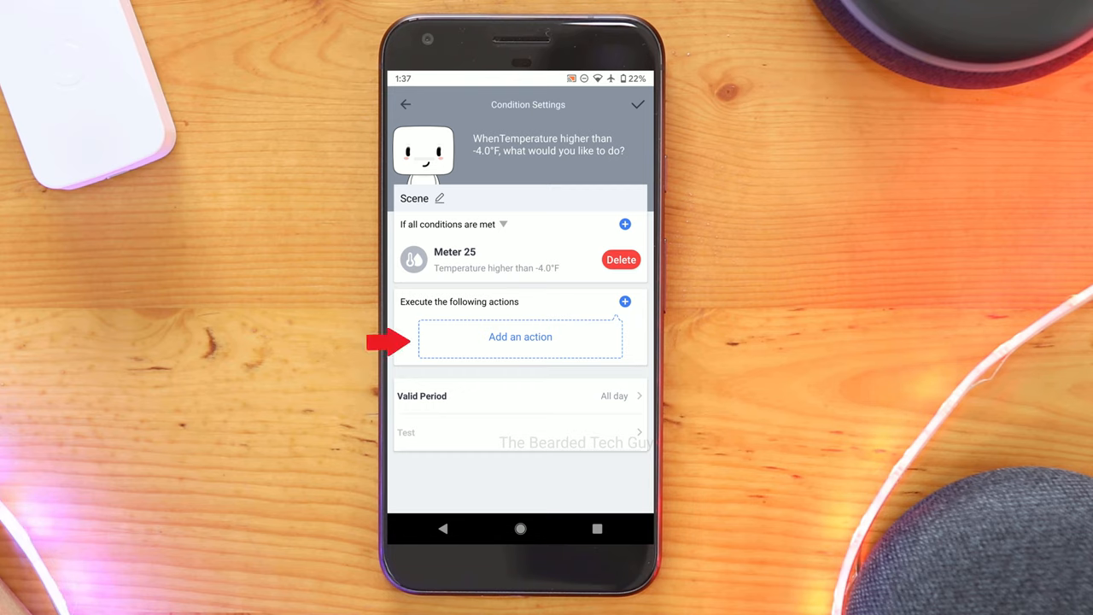
pyautogui.click(520, 337)
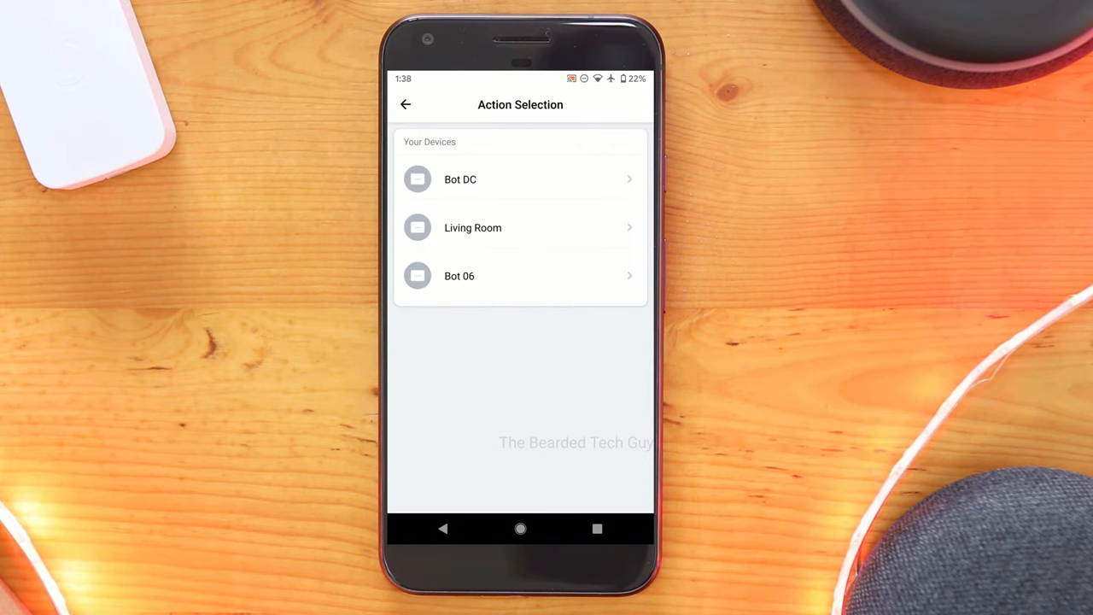
pyautogui.click(460, 179)
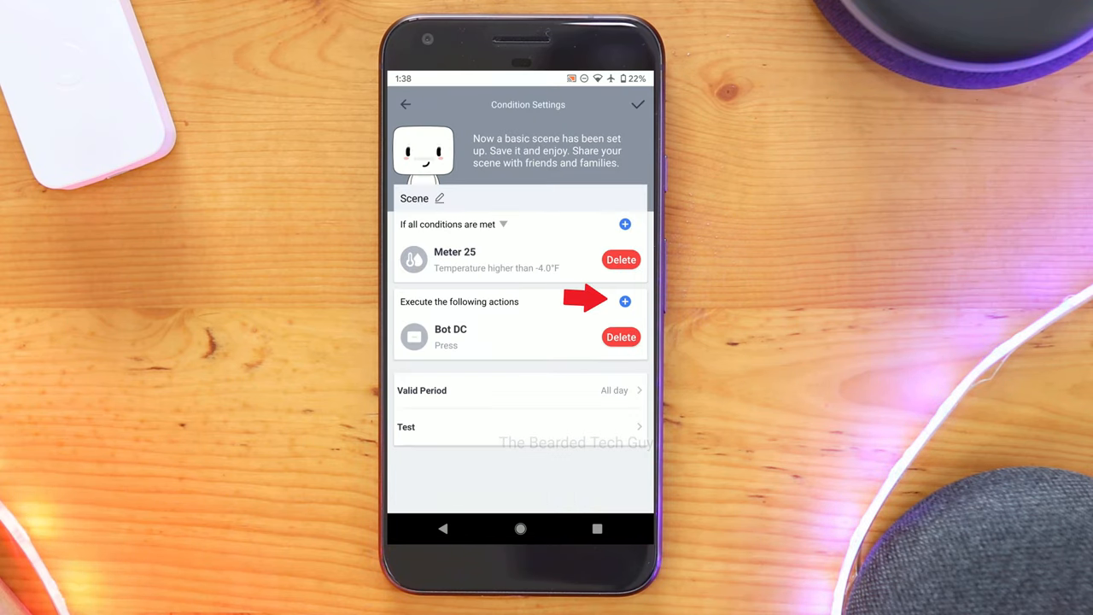
# Add Bot 06 Press as a second action and begin renaming the scene.
pyautogui.click(624, 300)
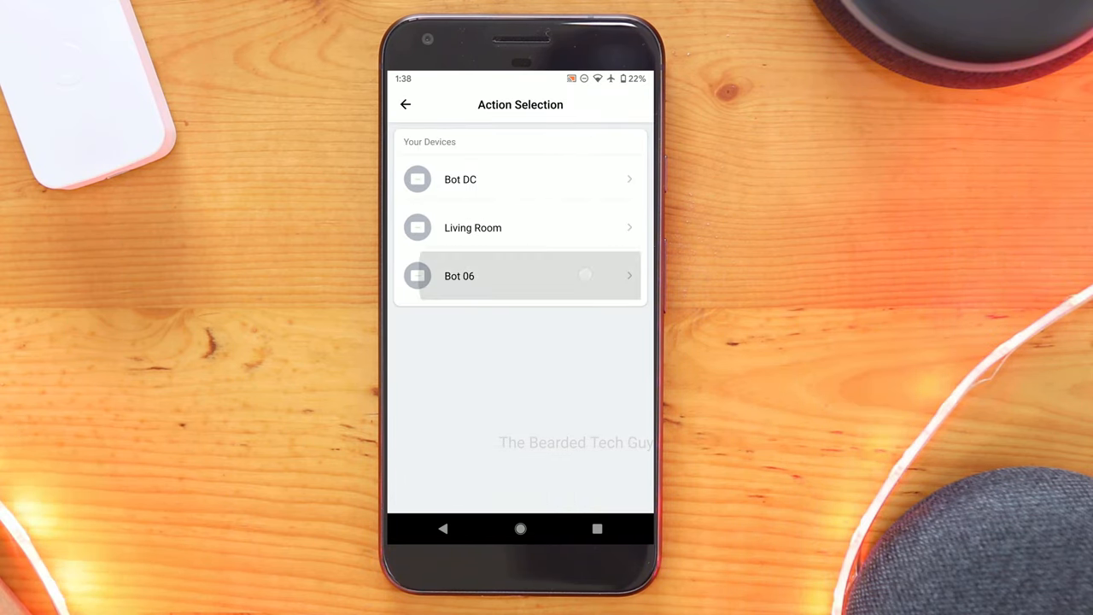
pyautogui.click(521, 275)
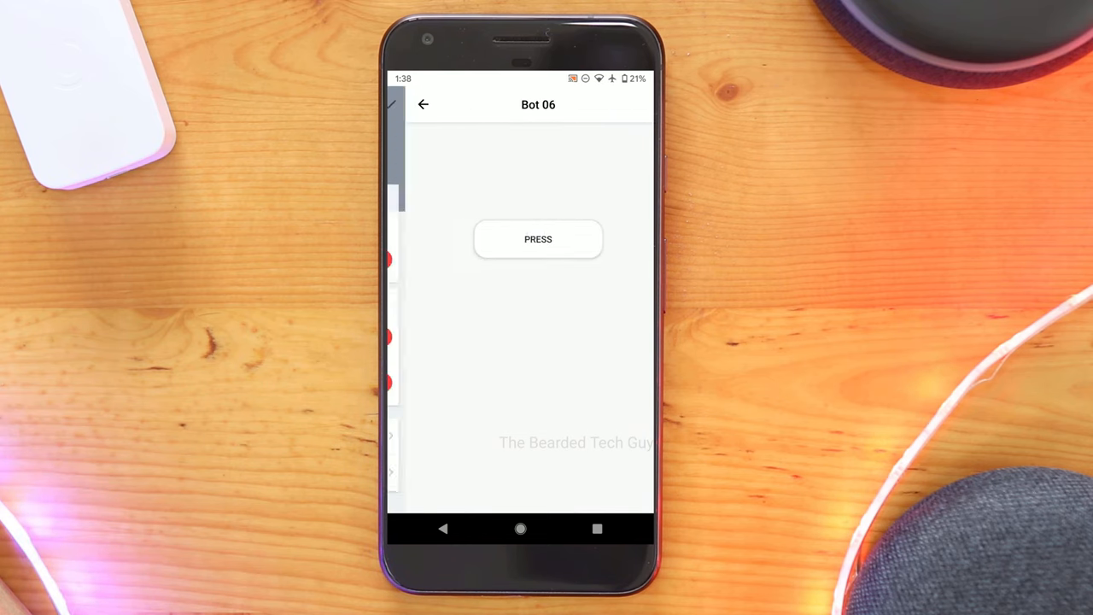
pyautogui.click(423, 104)
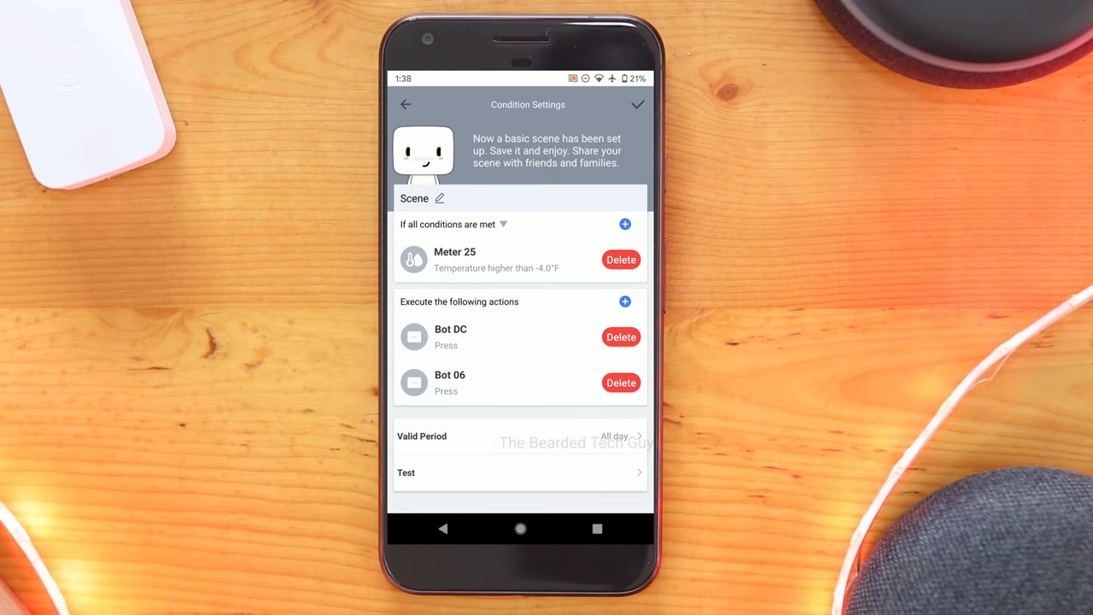
pyautogui.click(441, 198)
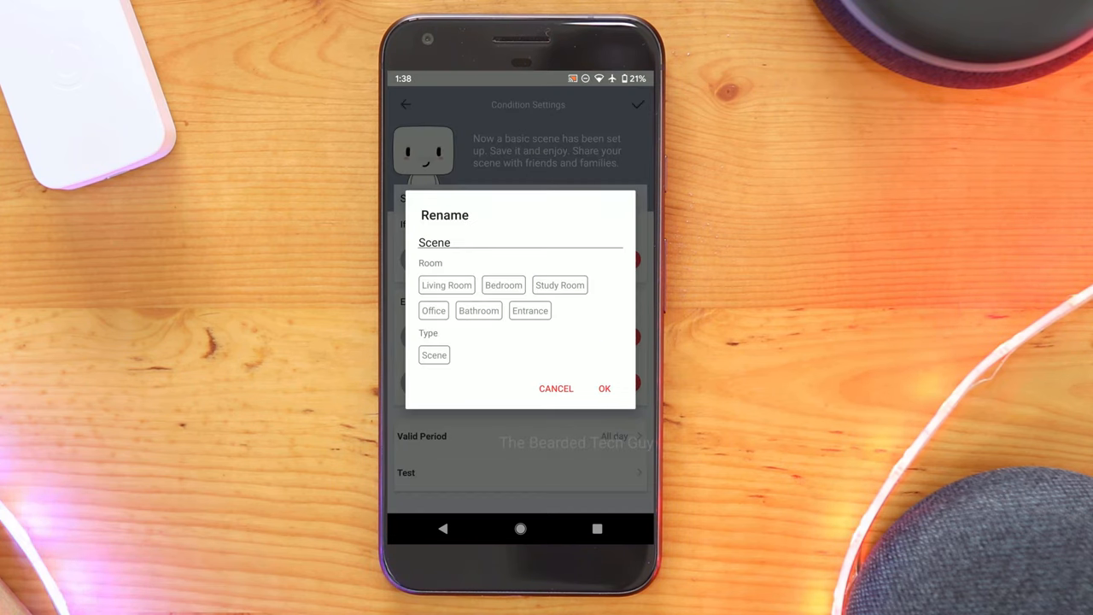